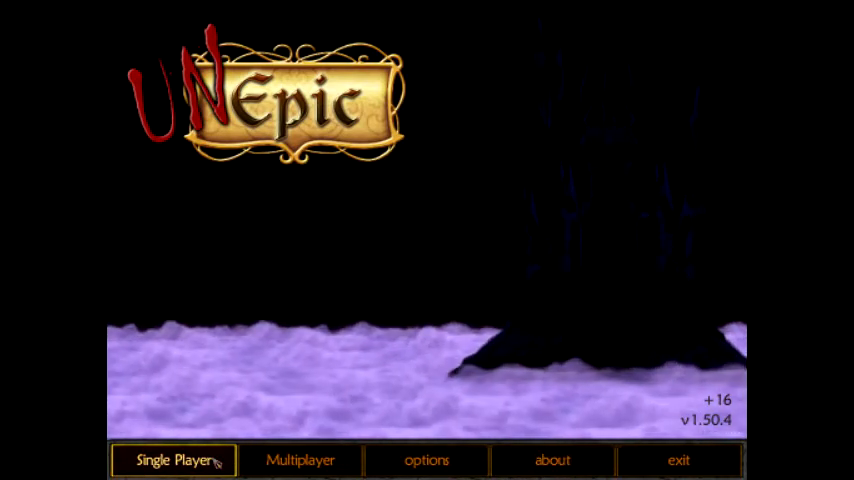
# - Start a new single-player game in the first empty save slot
pyautogui.click(172, 460)
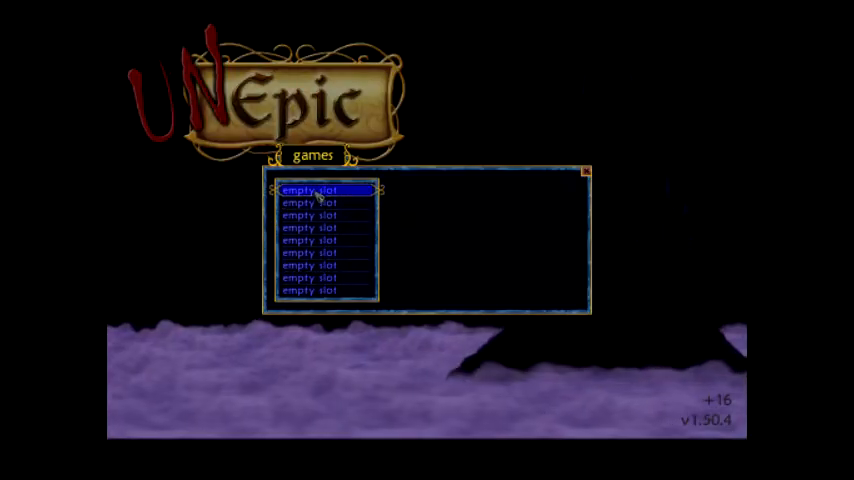
pyautogui.click(323, 189)
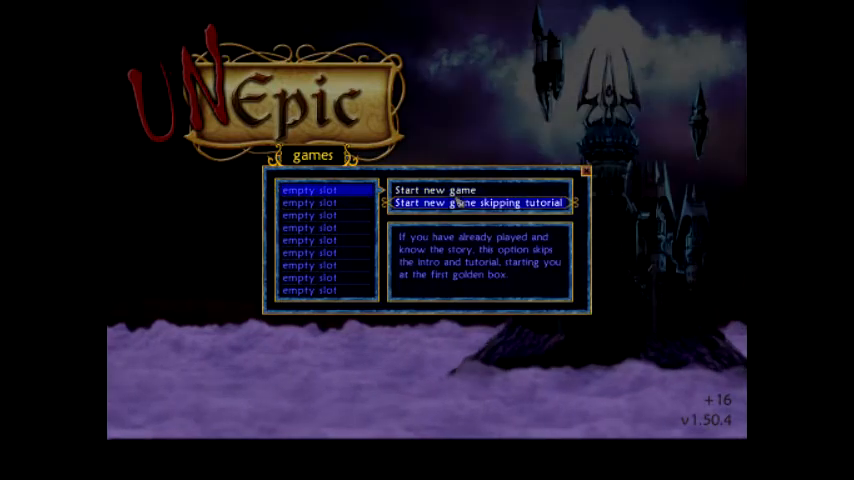
pyautogui.click(477, 203)
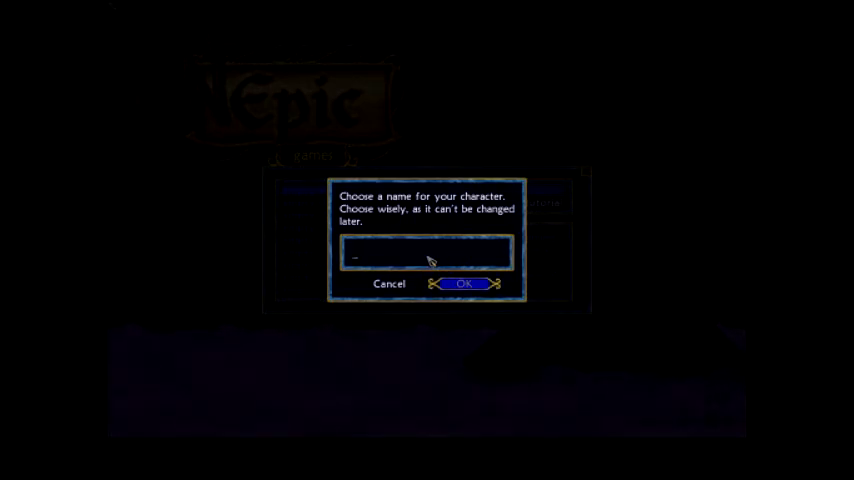
# - Name the character Meatman and choose Hard difficulty
pyautogui.write('Shablam')
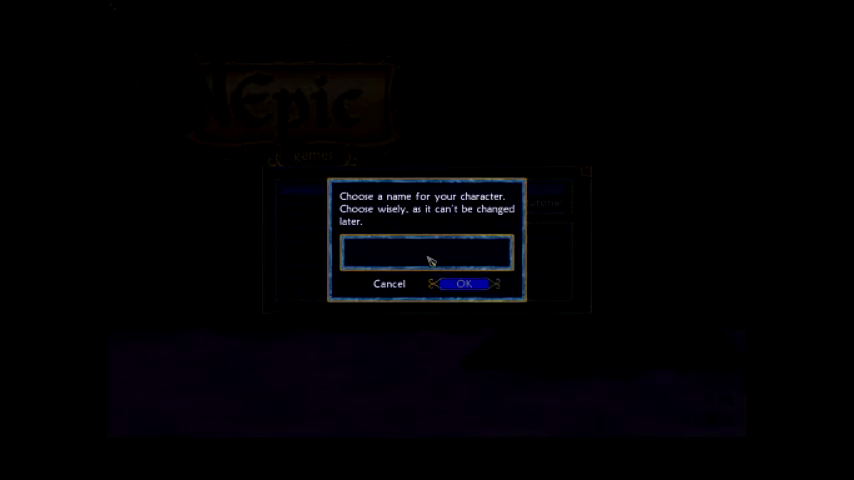
pyautogui.write('Meatman')
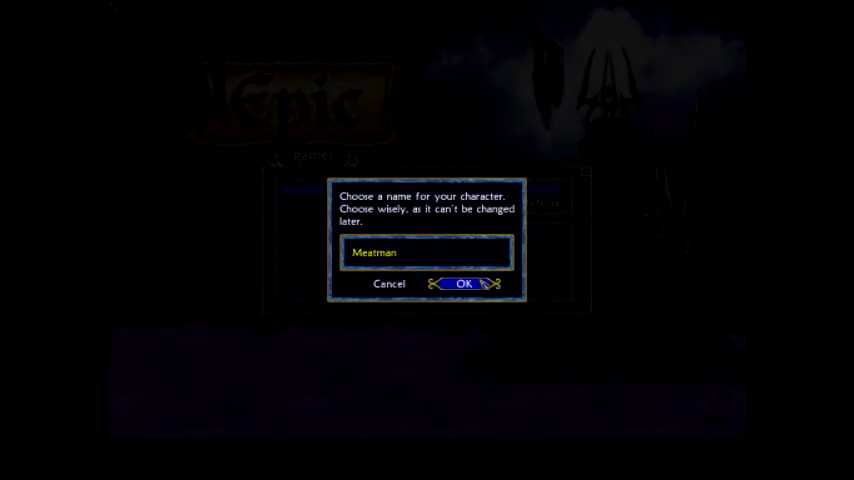
pyautogui.click(464, 283)
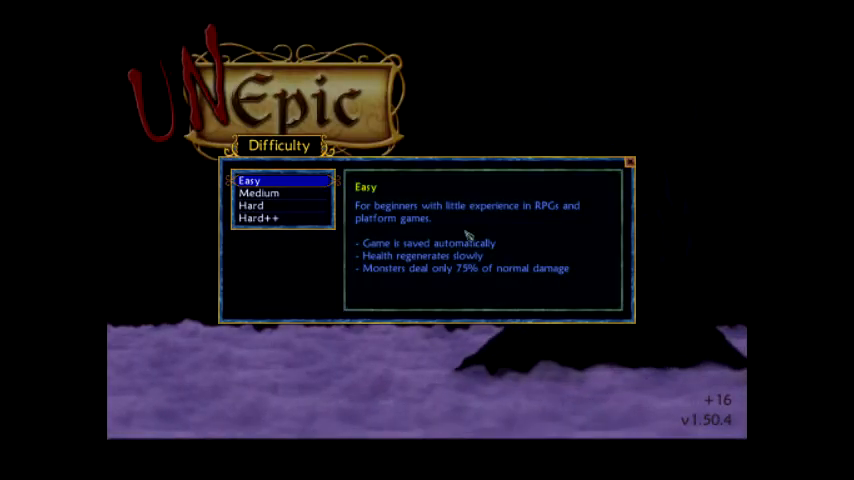
pyautogui.click(283, 206)
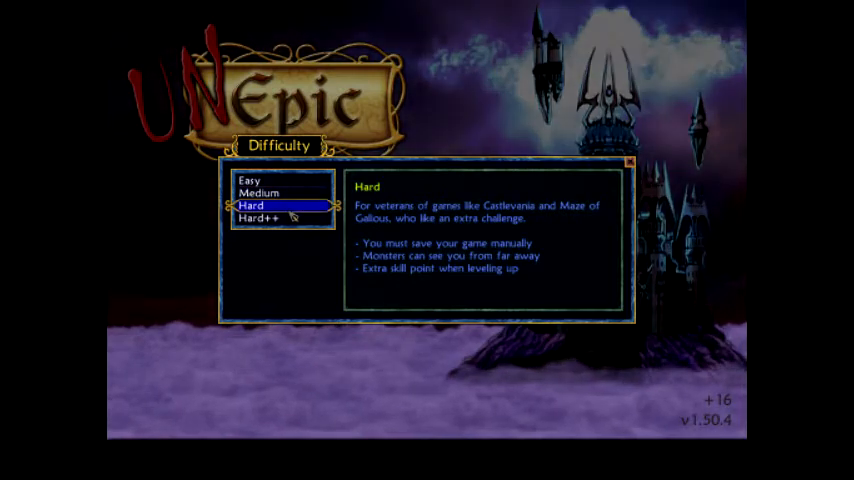
pyautogui.click(259, 192)
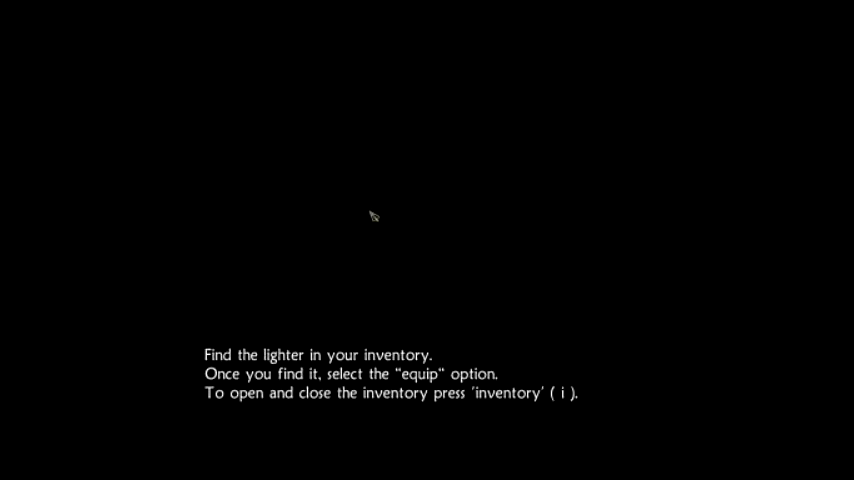
# - Equip the lighter from the inventory to light the dark dungeon
pyautogui.press('i')
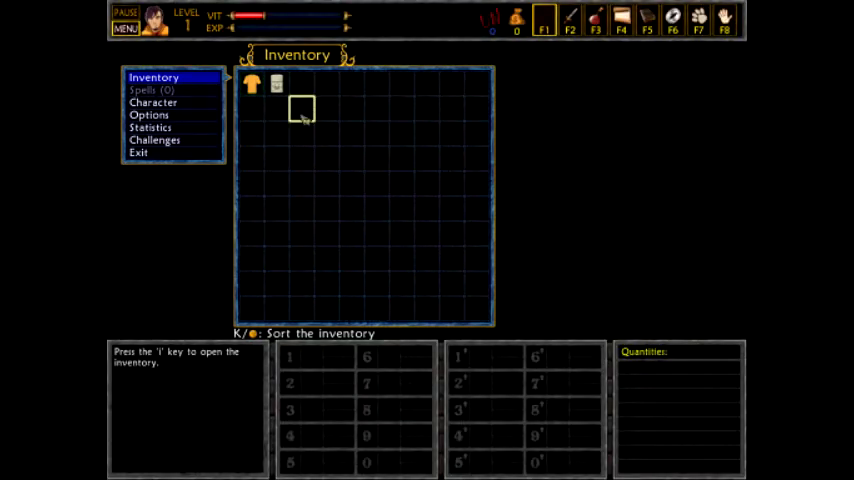
pyautogui.rightClick(276, 84)
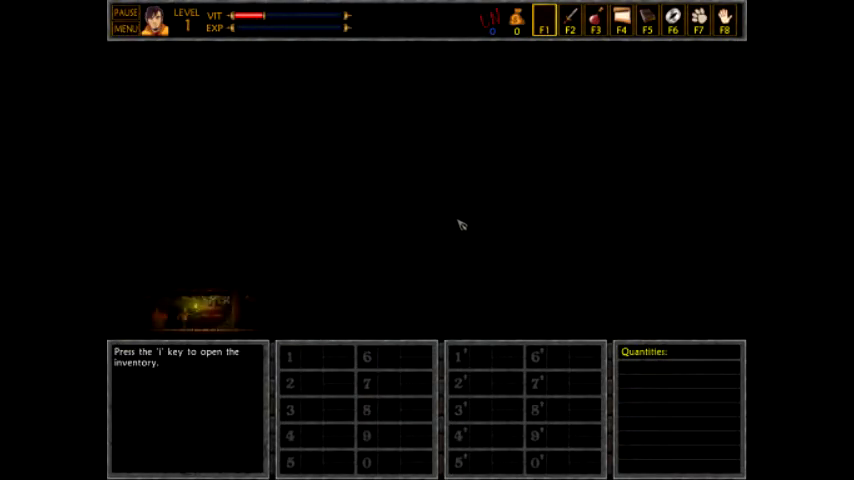
pyautogui.moveTo(225, 310)
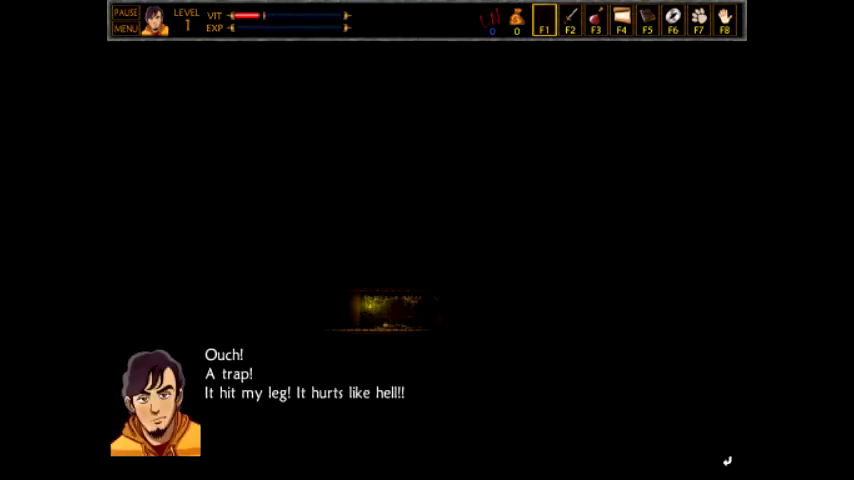
pyautogui.moveTo(448, 386)
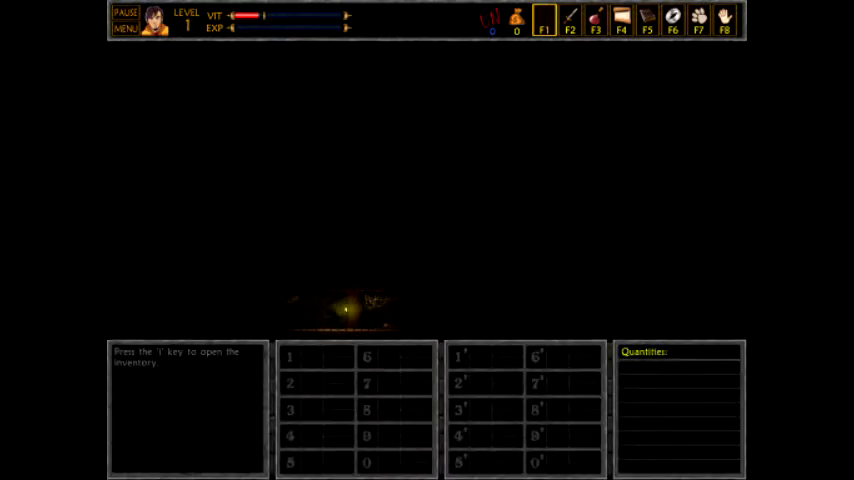
# - Bring up the game menu before heading toward the ladder
pyautogui.press('i')
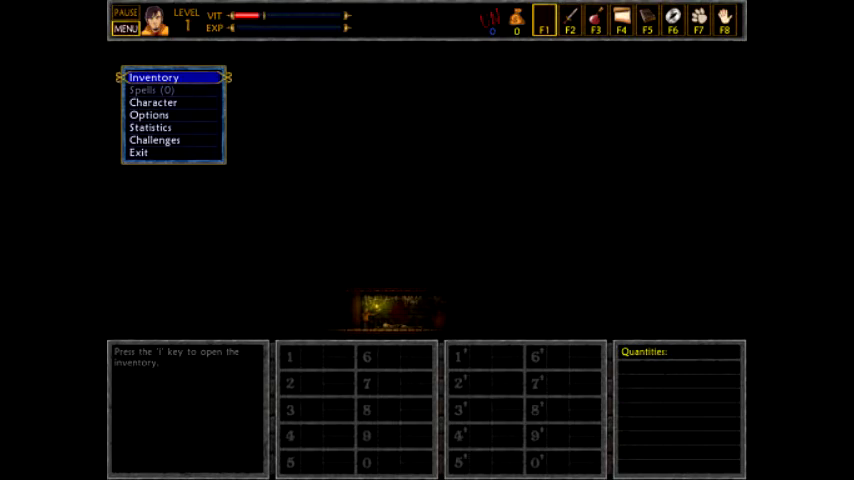
pyautogui.moveTo(330, 207)
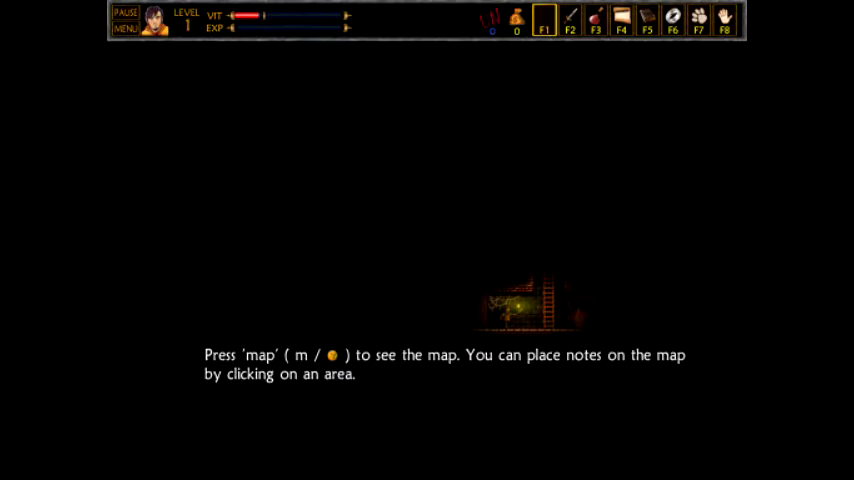
pyautogui.press('i')
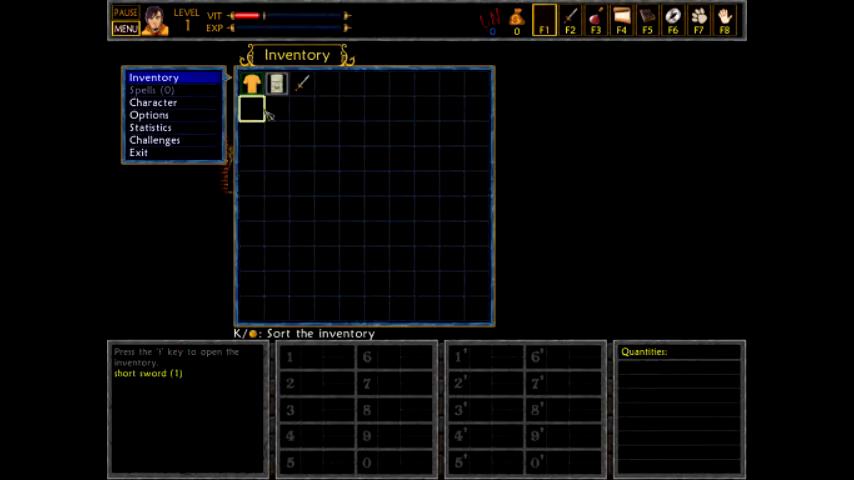
# - Drop the short sword from the inventory
pyautogui.rightClick(301, 83)
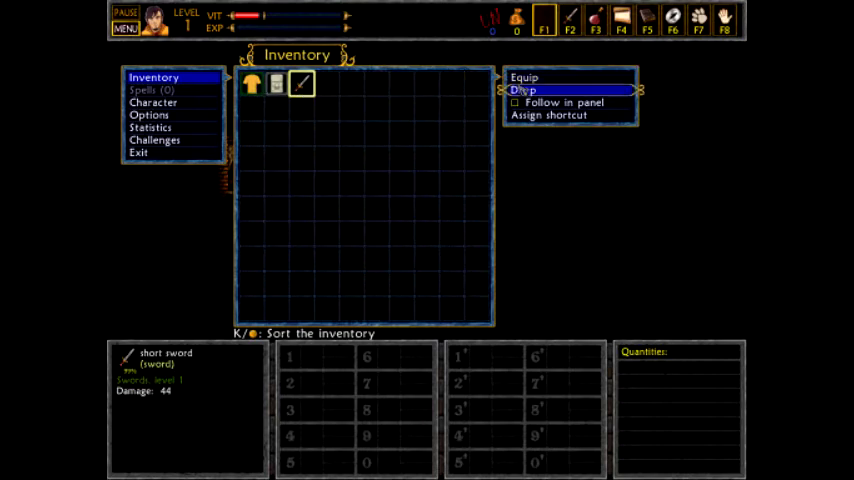
pyautogui.click(523, 90)
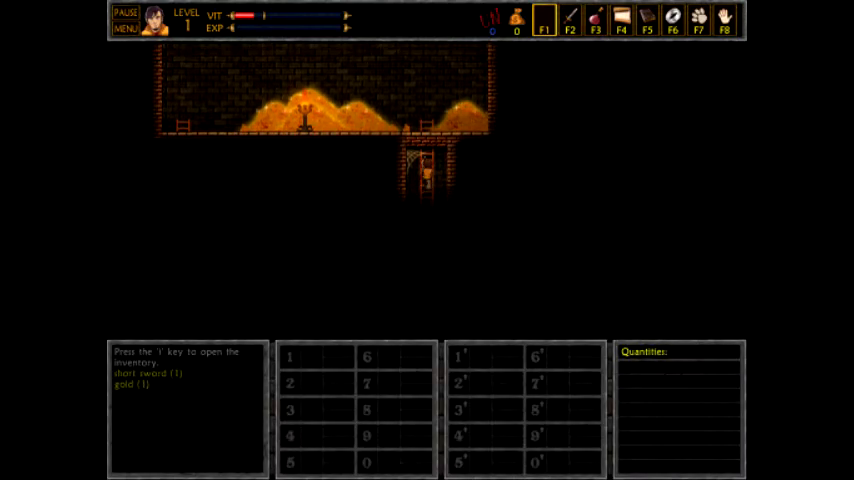
# - Inspect the newly collected gold in the inventory and its actions
pyautogui.press('i')
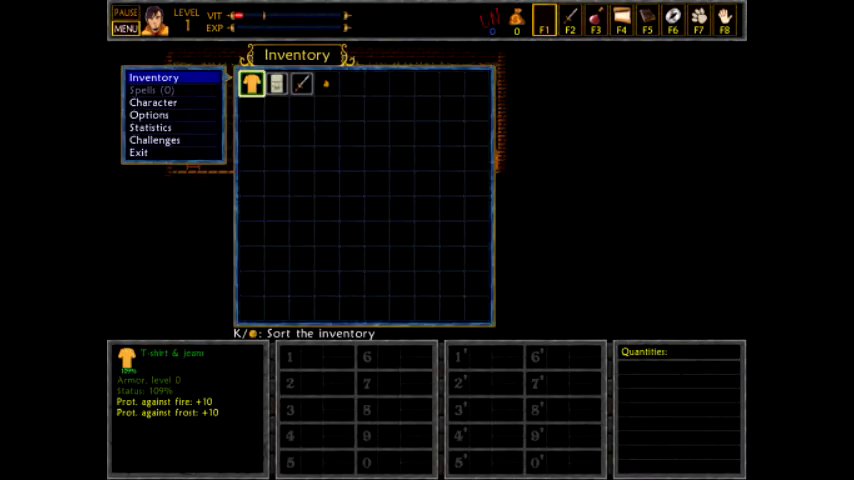
pyautogui.click(326, 83)
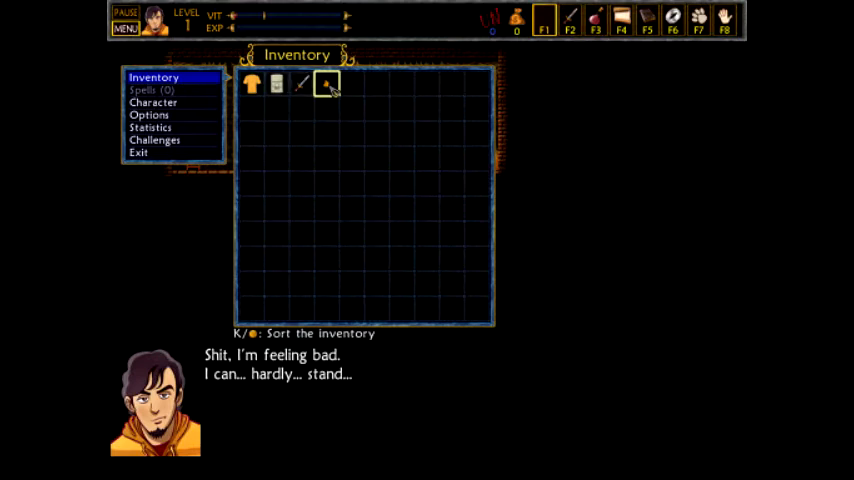
pyautogui.rightClick(478, 84)
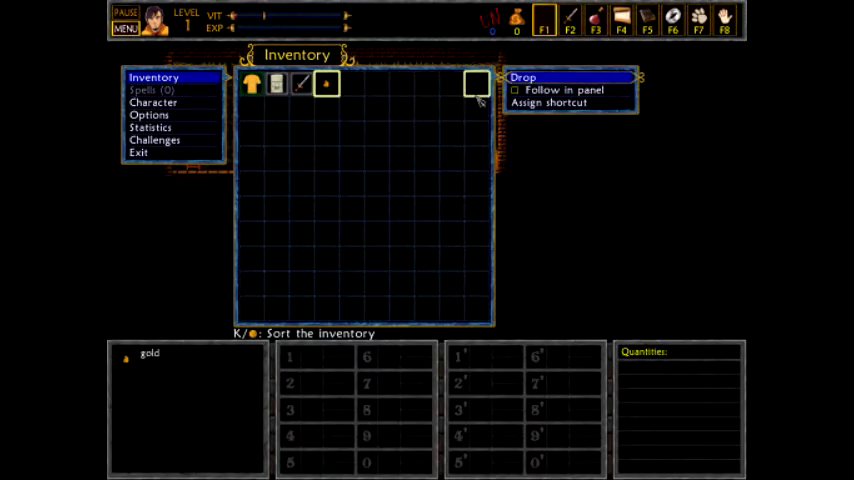
pyautogui.click(522, 77)
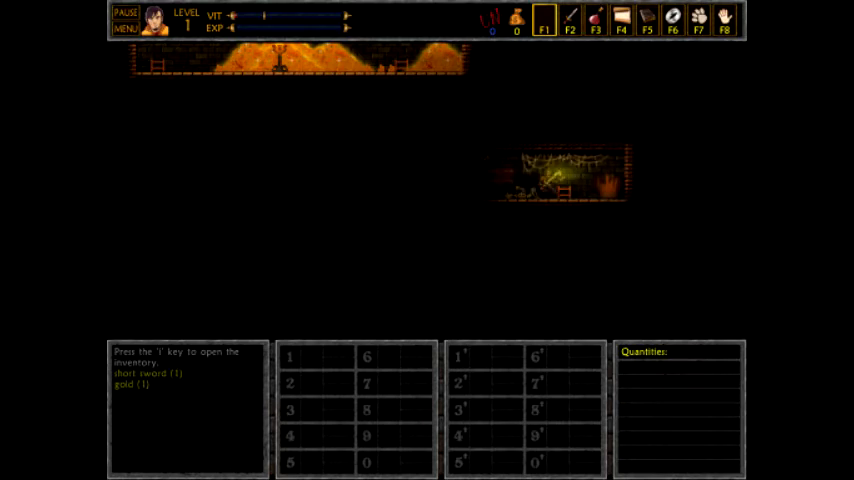
# - Dismiss the attack tutorial and exit to the title screen
pyautogui.press('i')
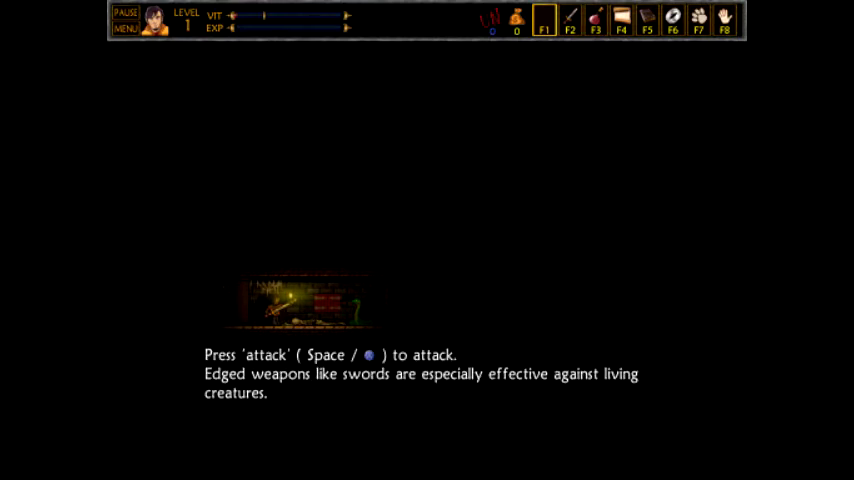
pyautogui.press('i')
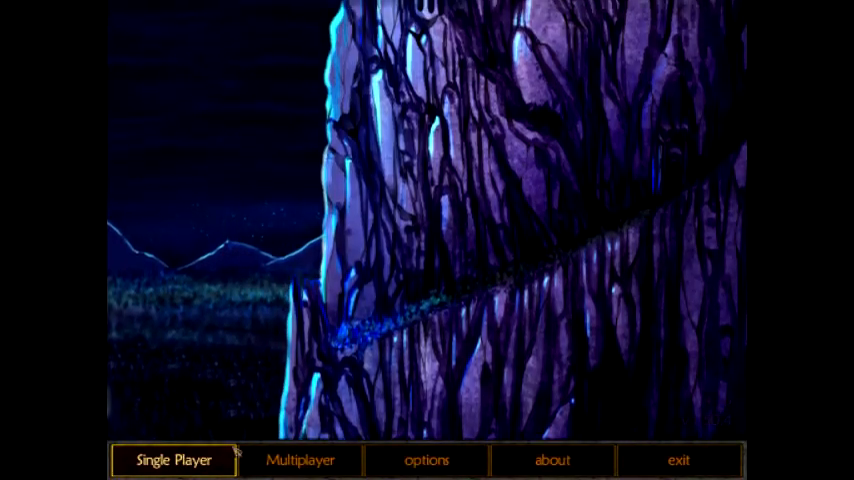
# - Load the existing Meatman saved game from the single-player list
pyautogui.click(171, 460)
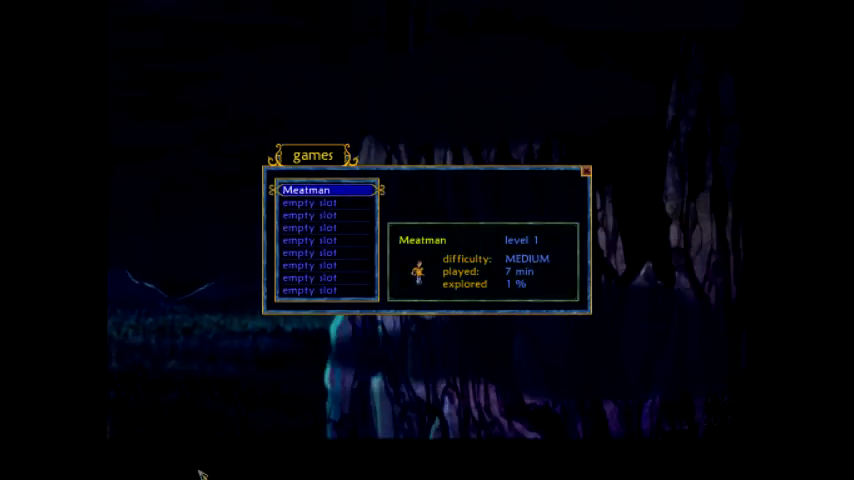
pyautogui.click(310, 190)
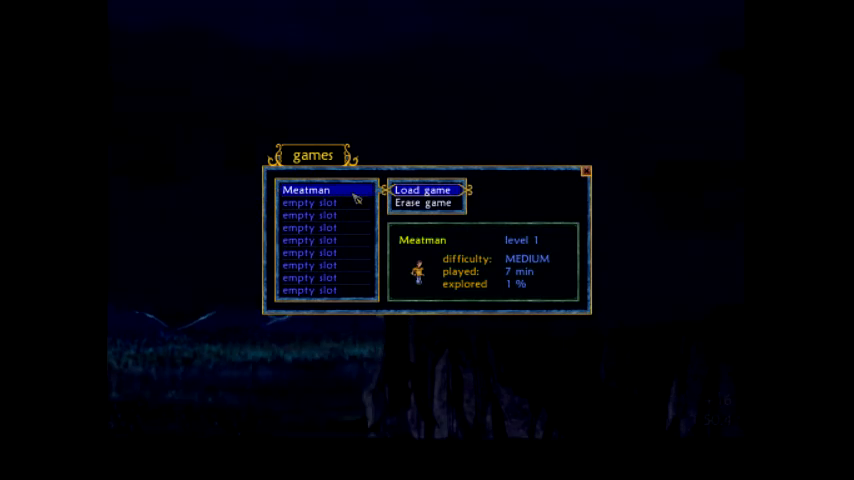
pyautogui.click(423, 189)
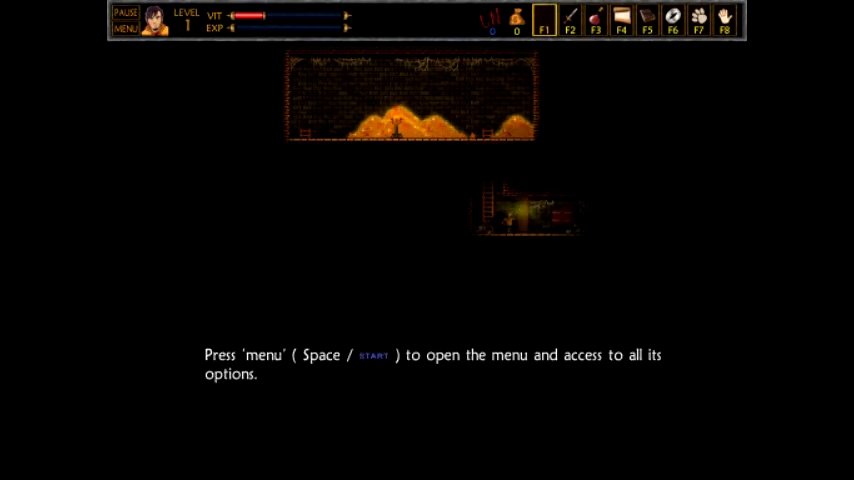
# - Dismiss the menu tutorial and equip the short sword from the inventory
pyautogui.press('space')
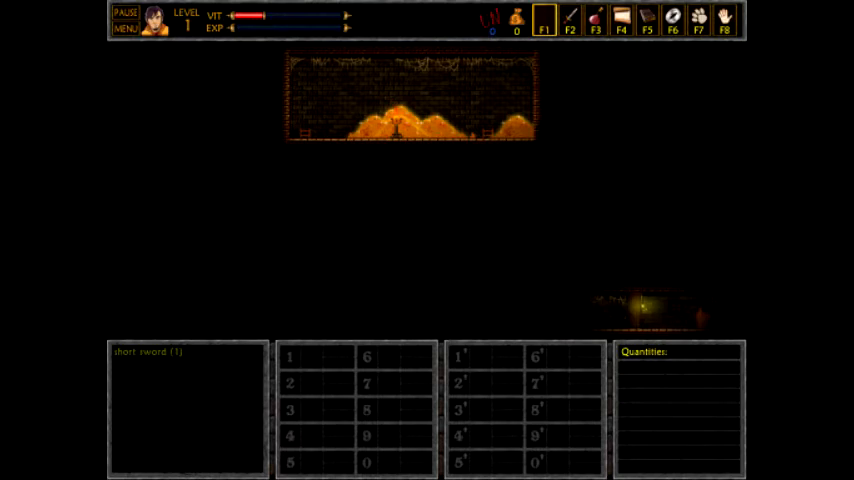
pyautogui.click(125, 28)
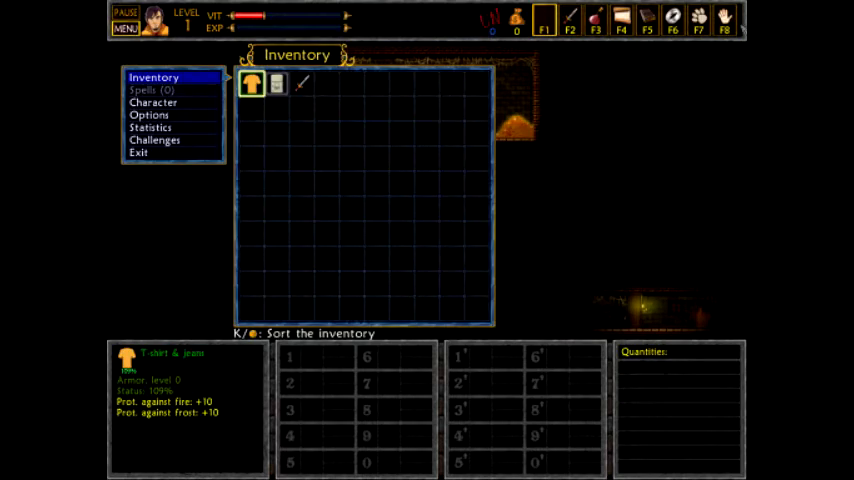
pyautogui.rightClick(301, 83)
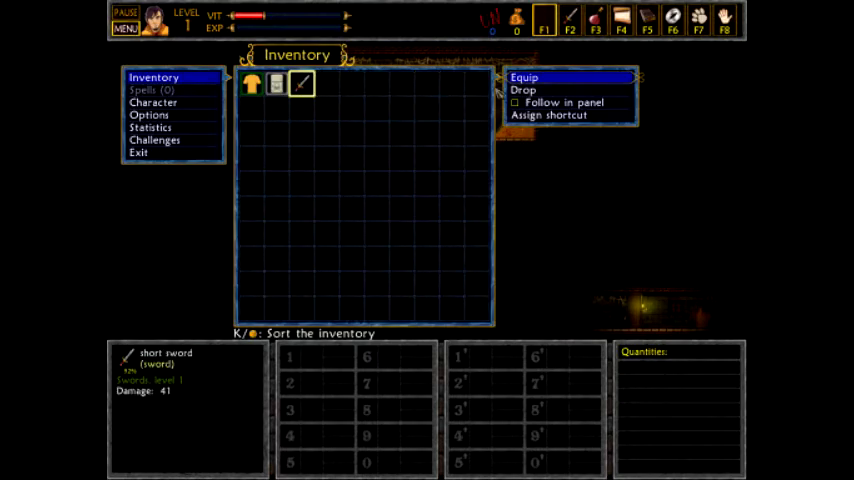
pyautogui.click(526, 77)
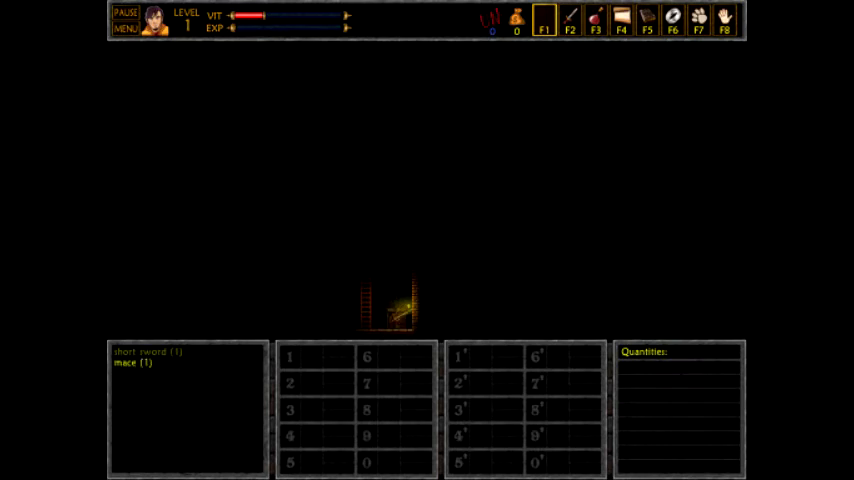
# - Inspect the newly collected mace and use its inventory action
pyautogui.click(125, 29)
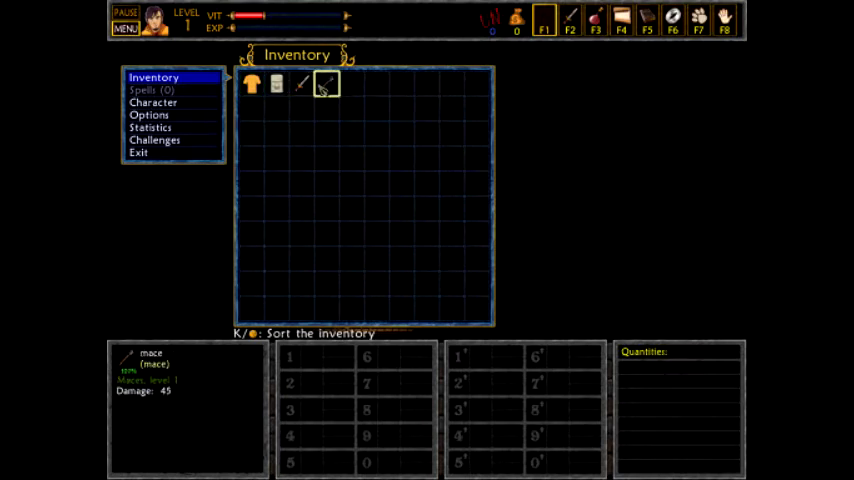
pyautogui.rightClick(326, 83)
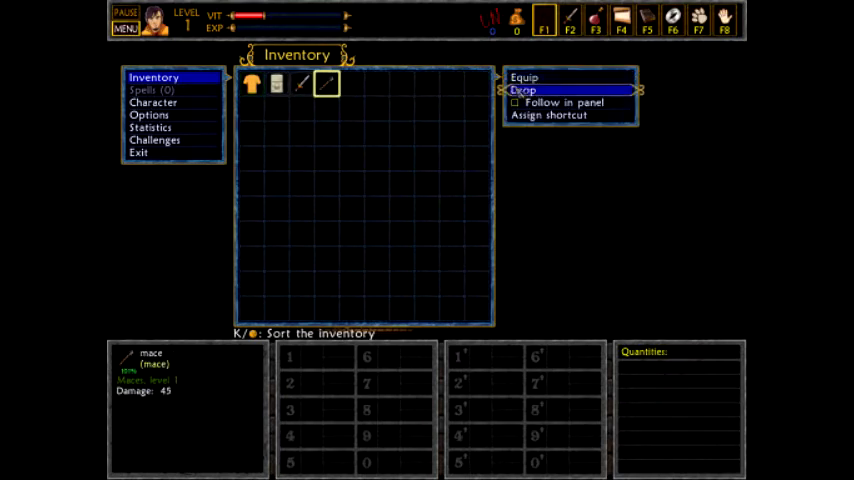
pyautogui.click(522, 90)
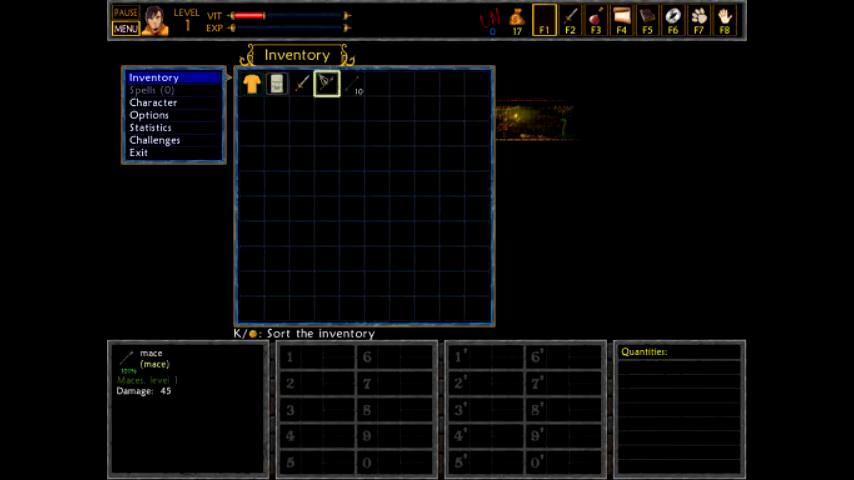
# - Equip the short sword from the inventory and return to the dungeon
pyautogui.rightClick(301, 83)
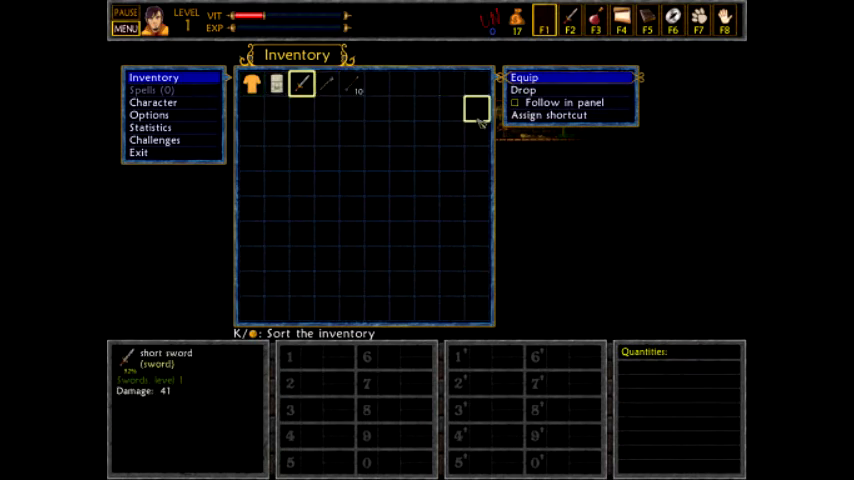
pyautogui.click(323, 84)
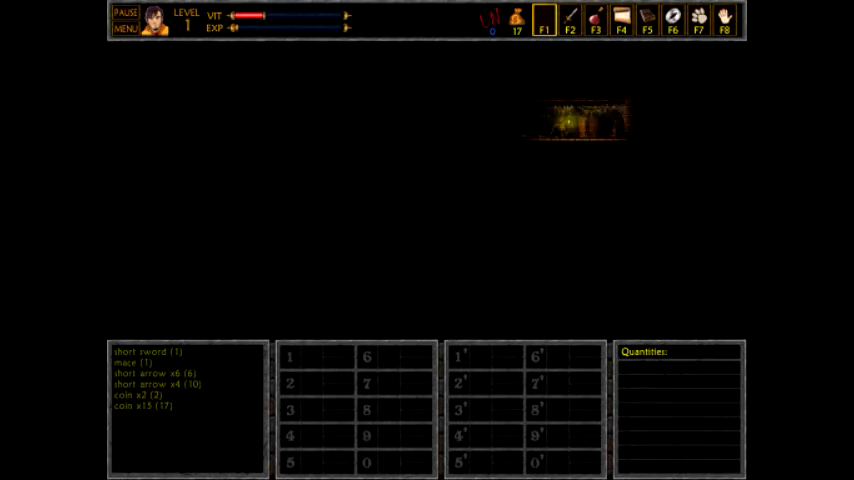
pyautogui.moveTo(575, 120)
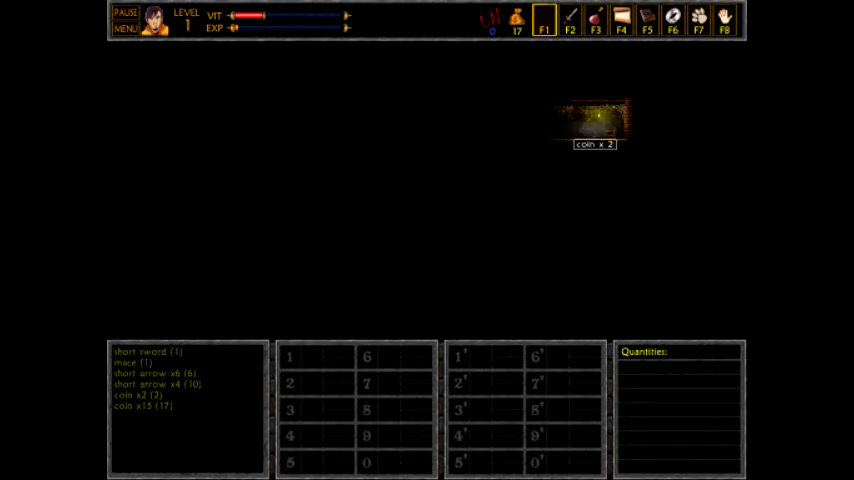
# - Walk the red-brick corridors collecting coins to 19 gold, the light short bow and the potion of minor healing
pyautogui.click(593, 120)
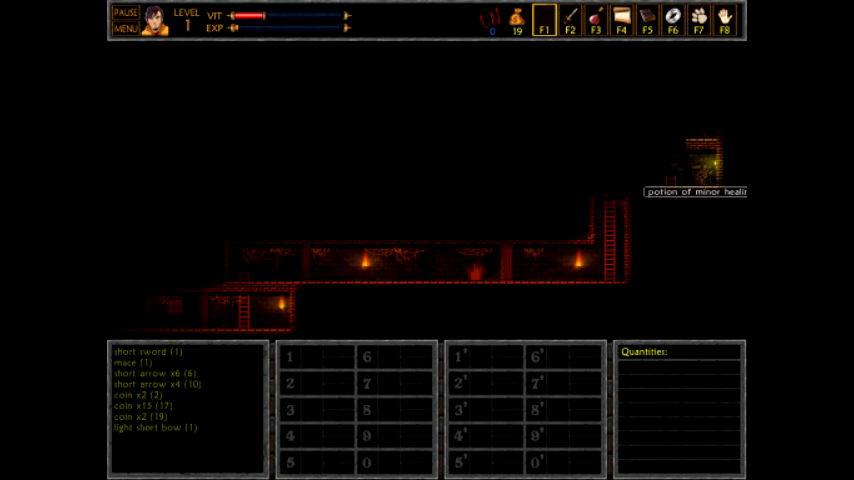
pyautogui.click(695, 160)
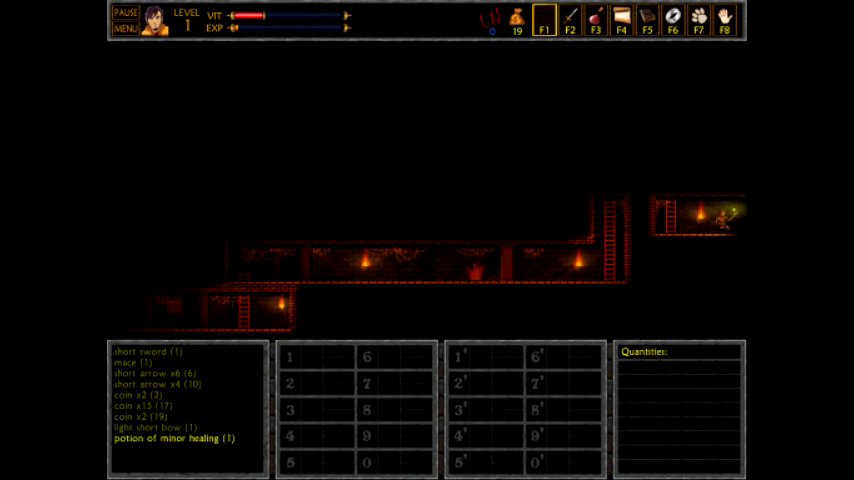
# - Bring up the game menu, dismiss it, then bring it up again in the dim room
pyautogui.click(125, 28)
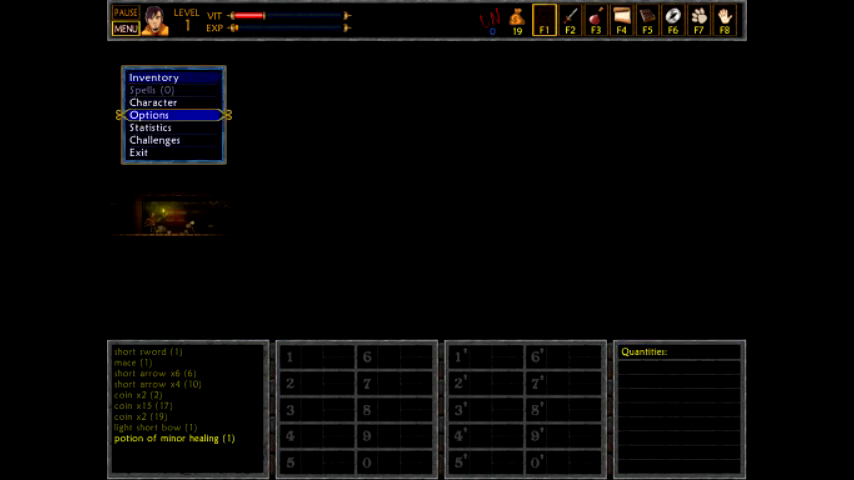
pyautogui.click(148, 114)
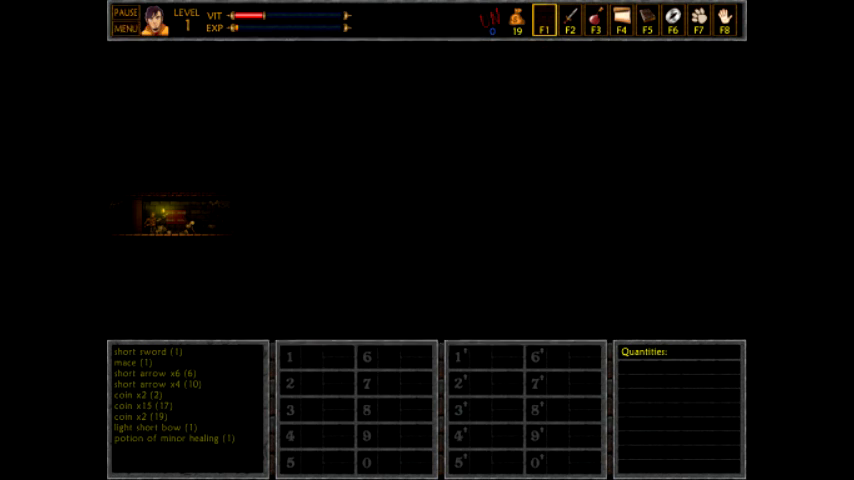
pyautogui.click(126, 28)
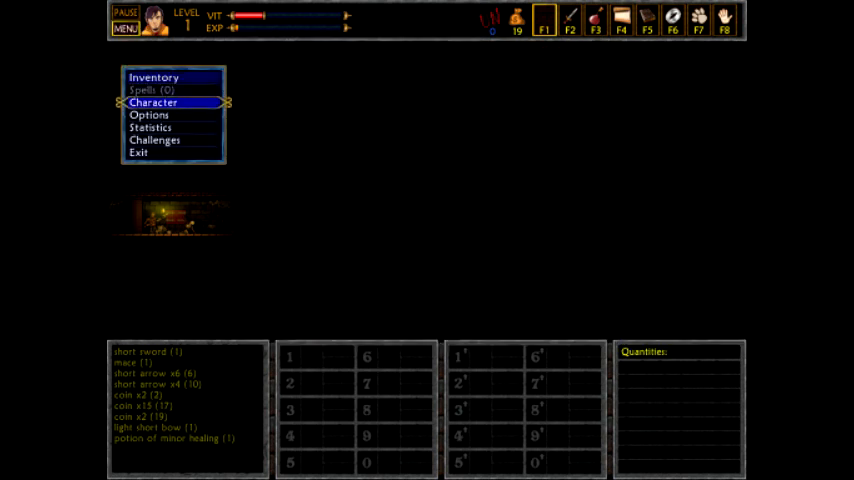
pyautogui.moveTo(155, 140)
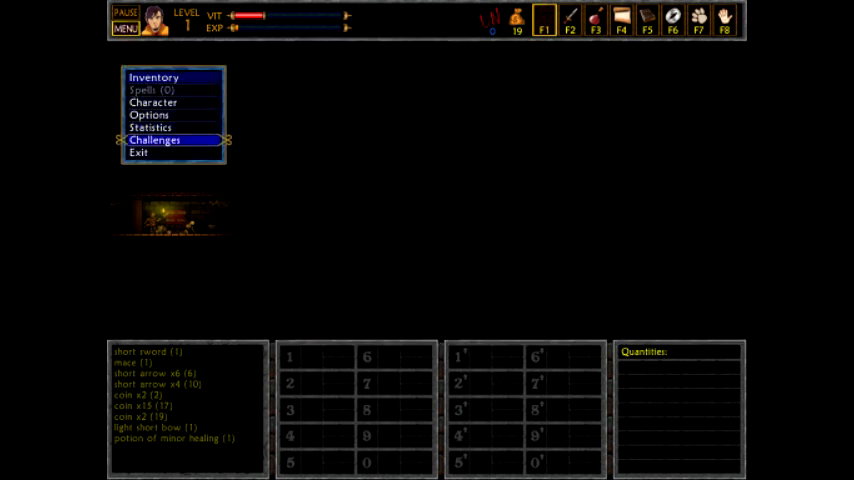
pyautogui.moveTo(138, 153)
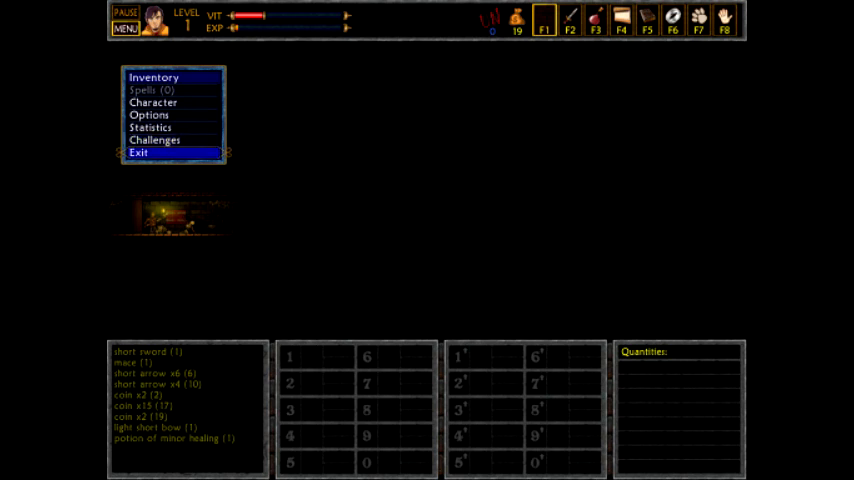
# - Choose Exit, dismiss the pause joke message, choose Exit again and confirm to reach the title screen
pyautogui.click(138, 153)
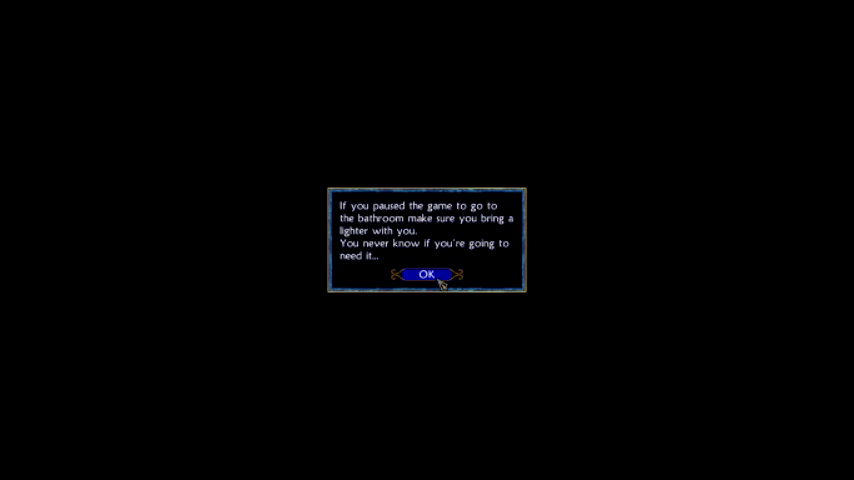
pyautogui.click(427, 274)
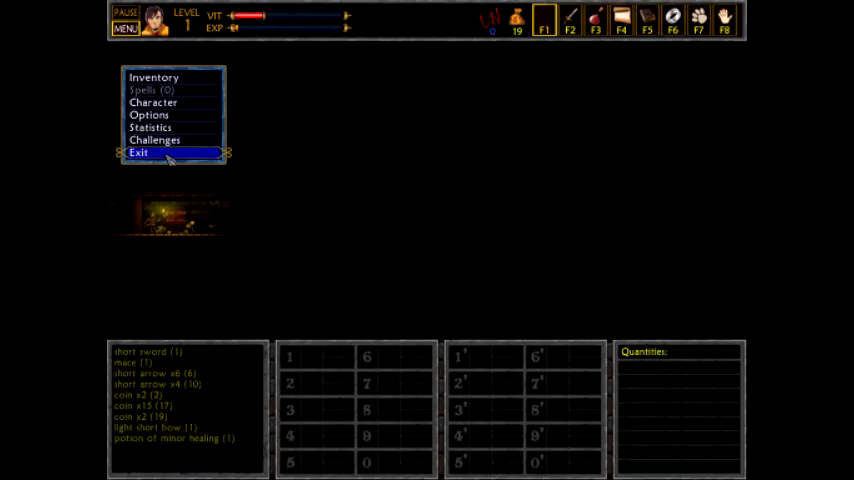
pyautogui.click(138, 153)
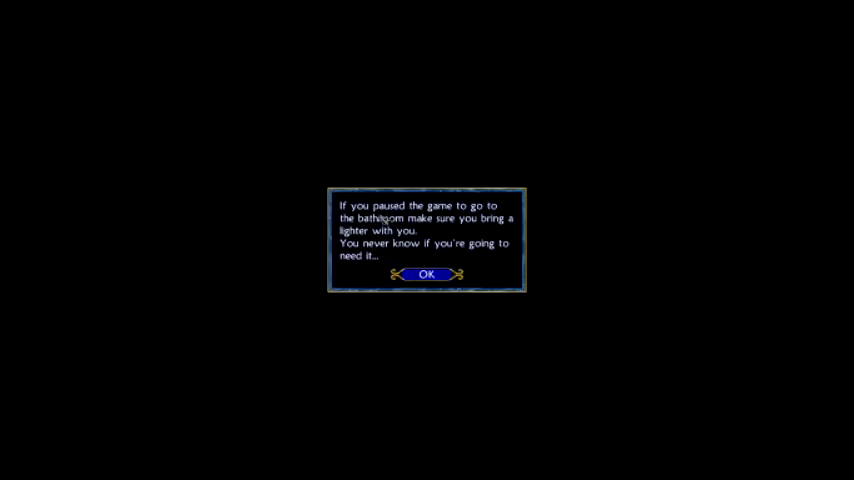
pyautogui.click(425, 274)
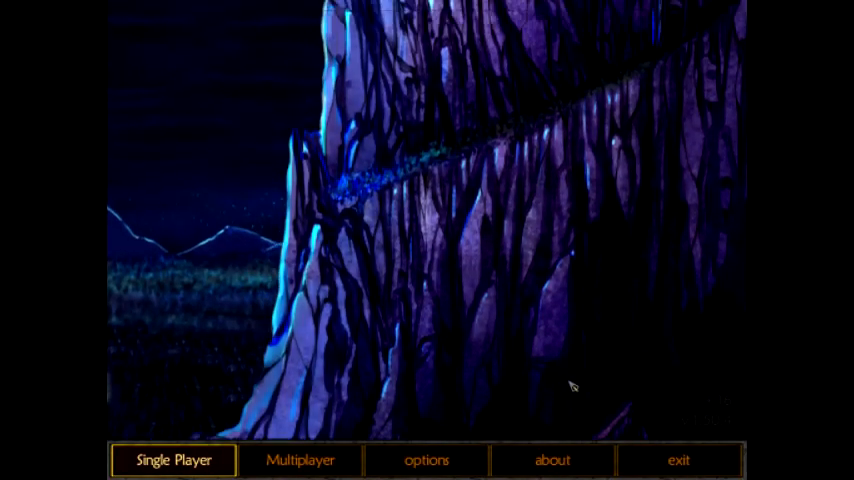